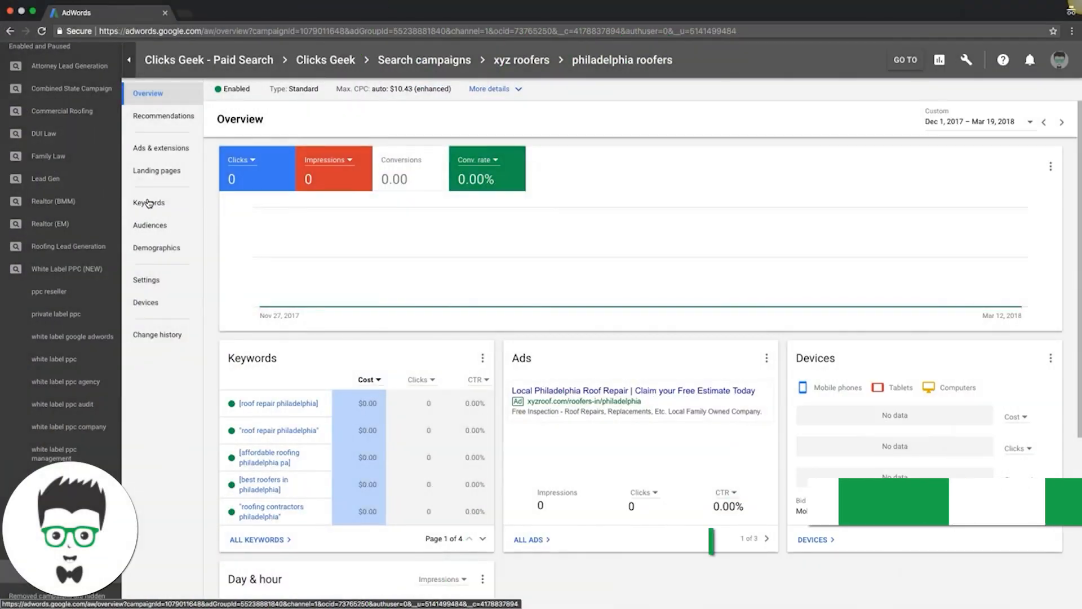
- Show the keyword list for the philadelphia roofers ad group
{"action": "left_click", "coordinate": [148, 202]}
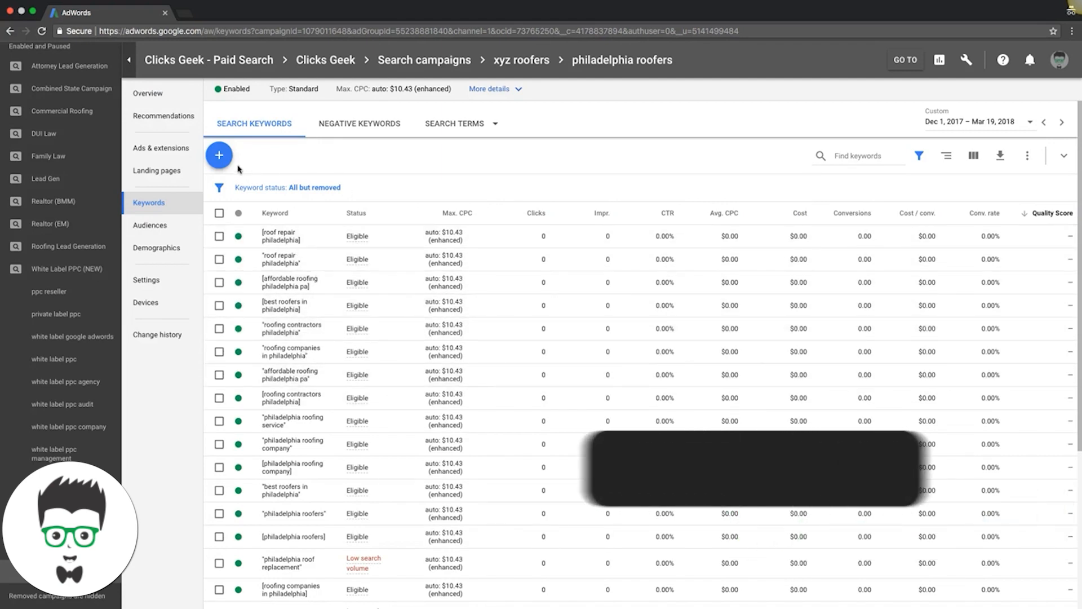
- Start adding new keywords to the ad group via the blue + button
{"action": "left_click", "coordinate": [219, 155]}
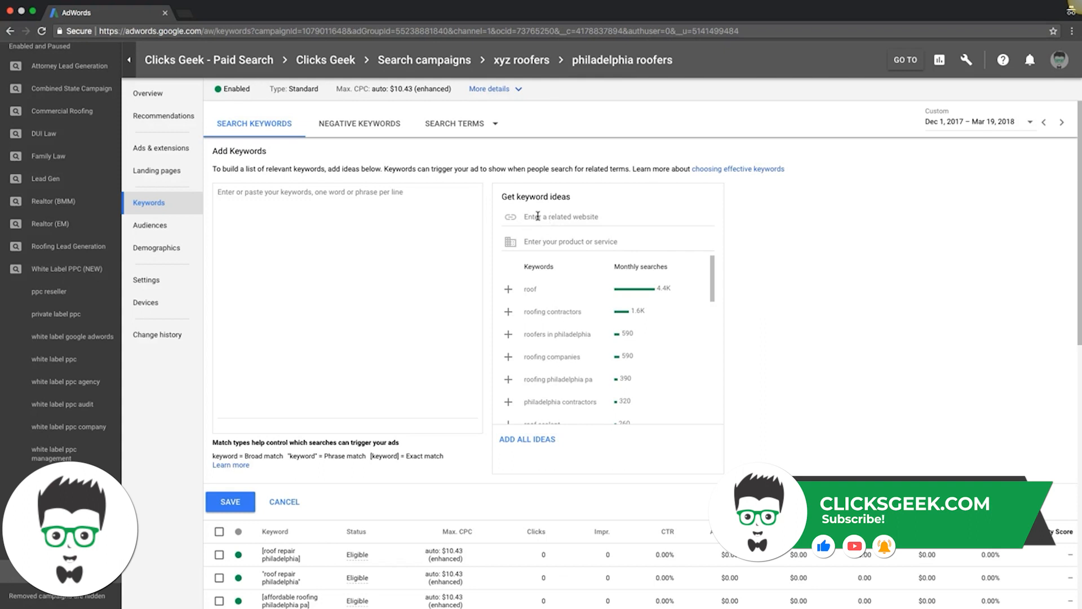
- Enter 'philadelphia roofer' as the product or service to refresh keyword ideas
{"action": "left_click", "coordinate": [600, 241]}
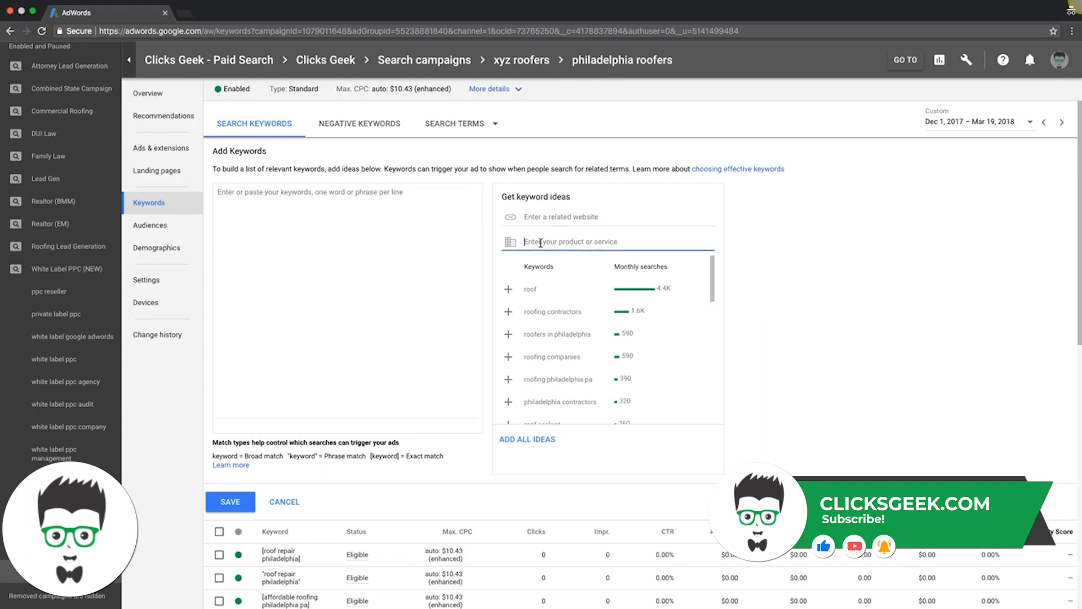
{"action": "type", "text": "philad"}
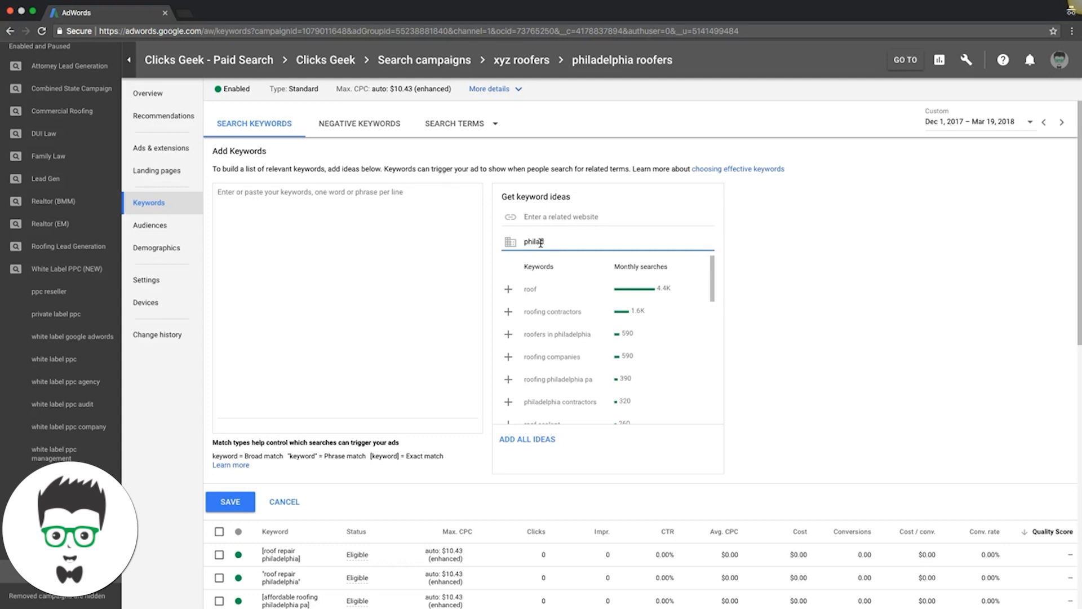
{"action": "type", "text": "elphia roofer"}
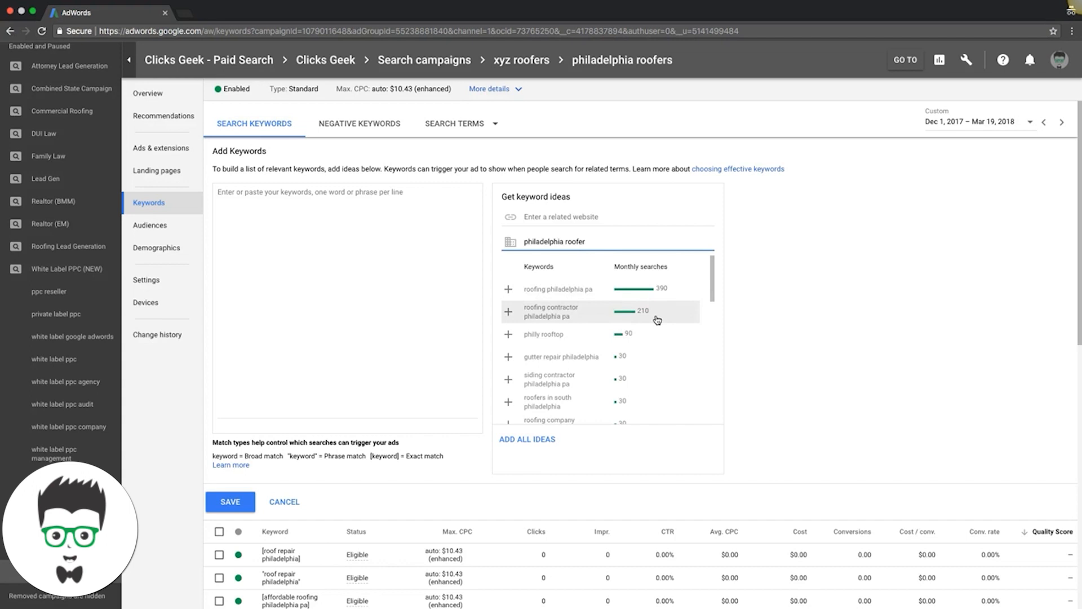
{"action": "mouse_move", "coordinate": [653, 403]}
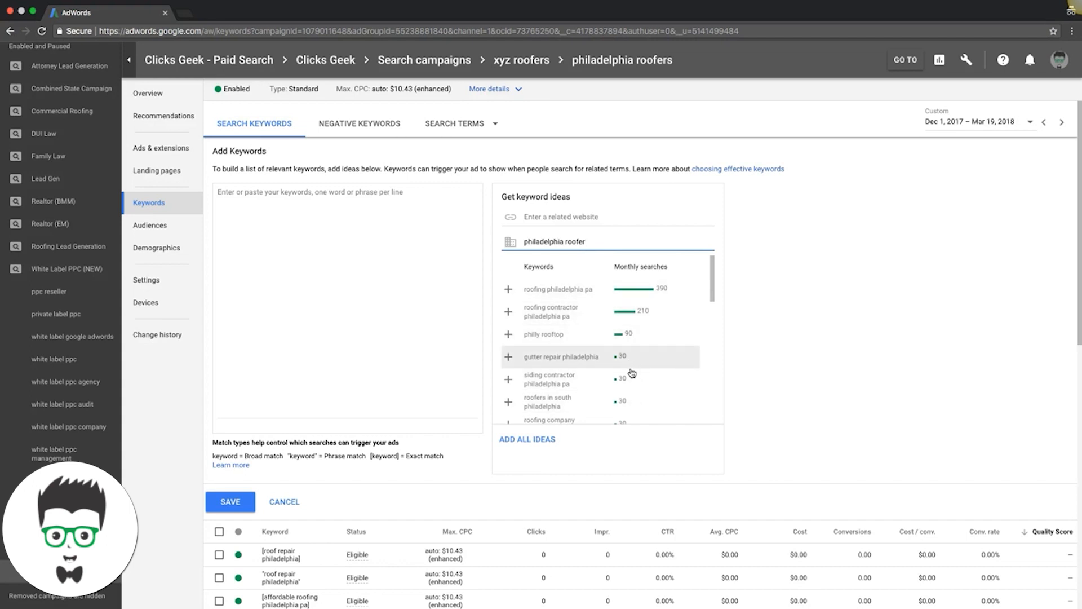
{"action": "mouse_move", "coordinate": [574, 383]}
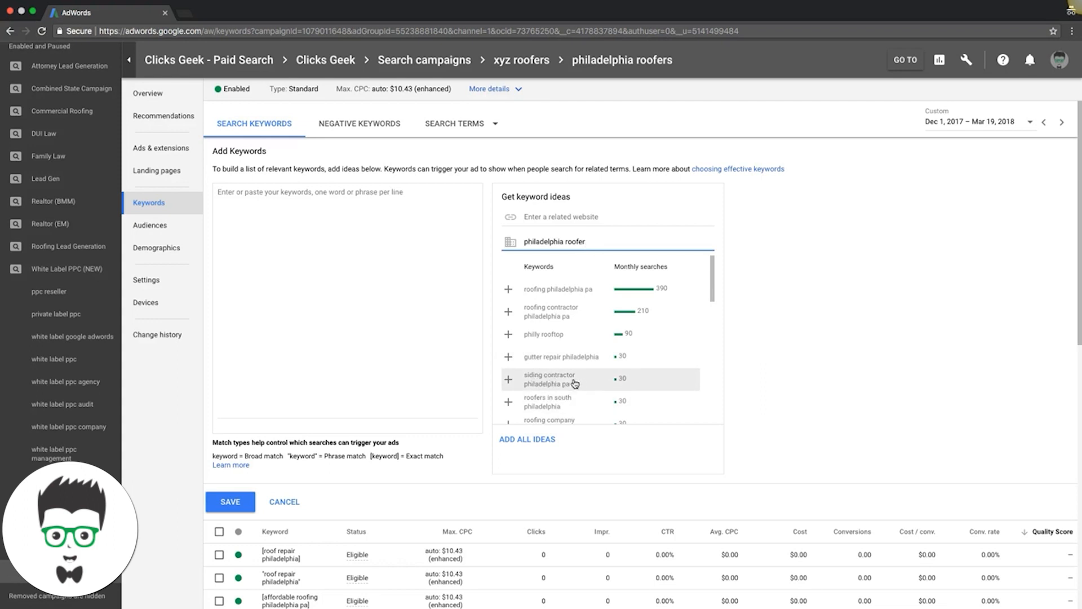
{"action": "mouse_move", "coordinate": [549, 401]}
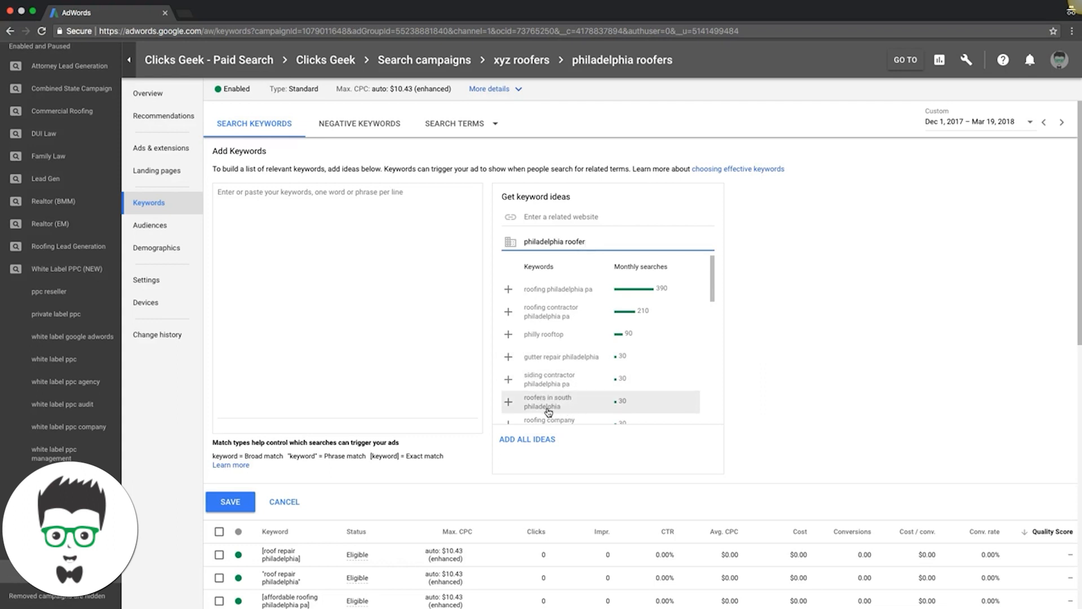
- Add the idea 'roofers in south philadelphia' to the new keywords box and start a new line
{"action": "left_click", "coordinate": [509, 403]}
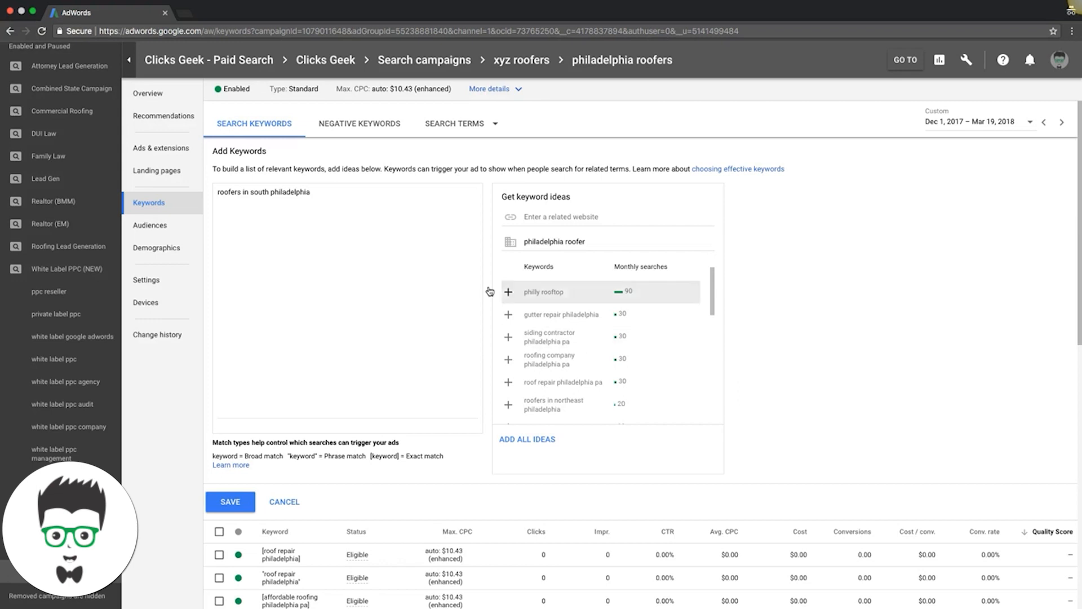
{"action": "double_click", "coordinate": [290, 191]}
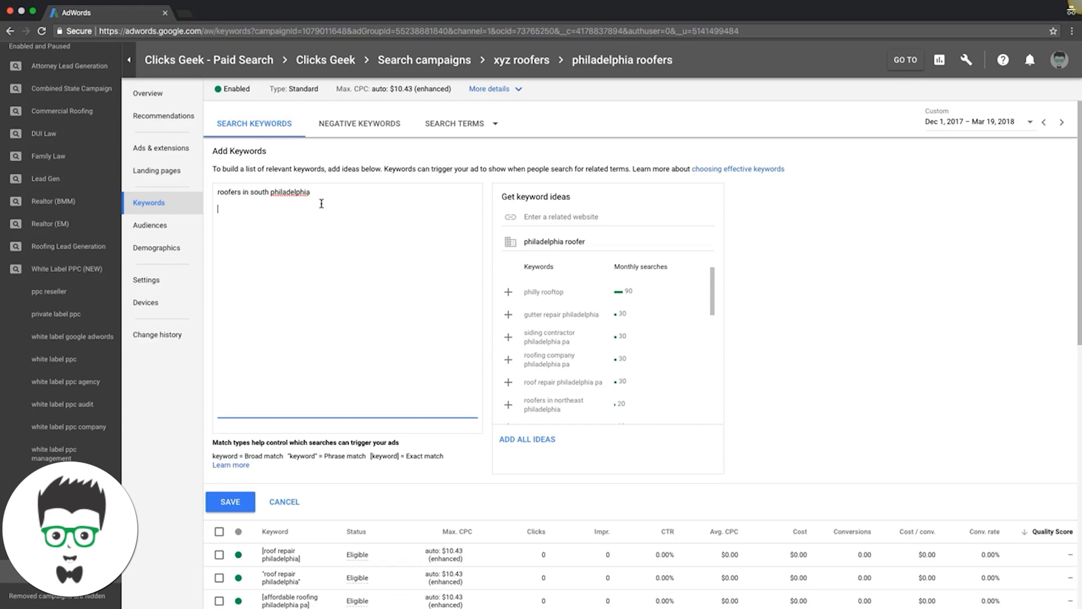
{"action": "mouse_move", "coordinate": [597, 350]}
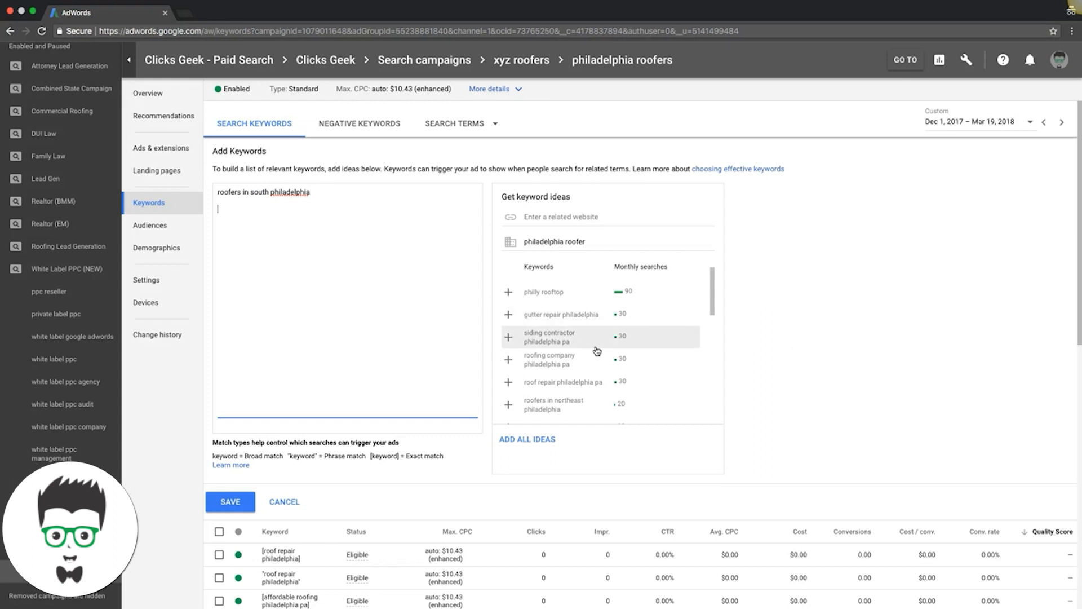
- Add 'roofers in northeast philadelphia' and 'philadelphia area roofing companies', then select the word companies
{"action": "scroll", "scroll_direction": "down", "scroll_amount": 3}
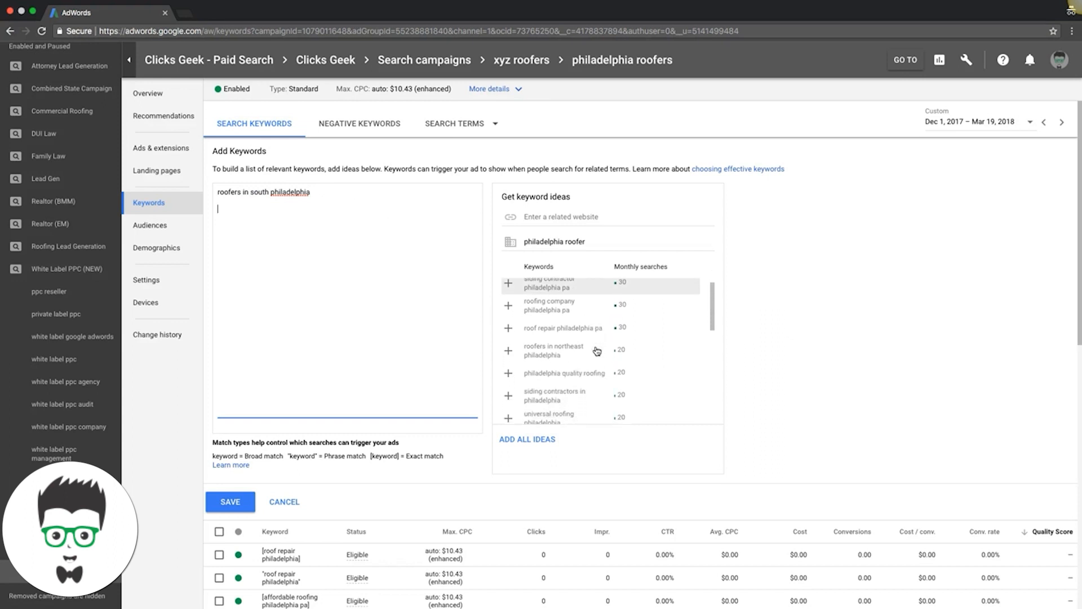
{"action": "left_click", "coordinate": [508, 350]}
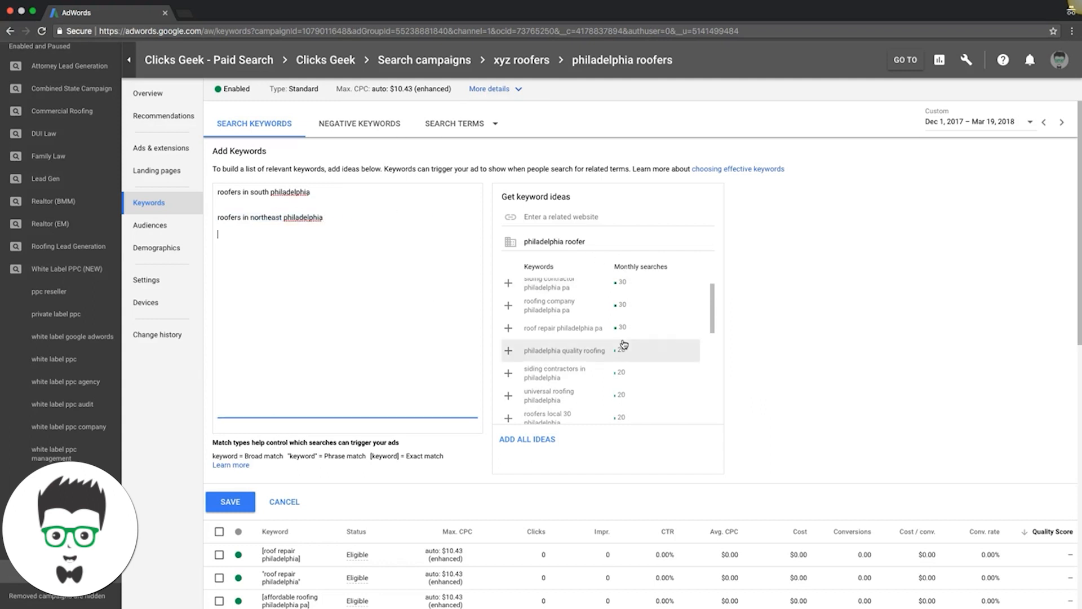
{"action": "scroll", "scroll_direction": "down", "scroll_amount": 3}
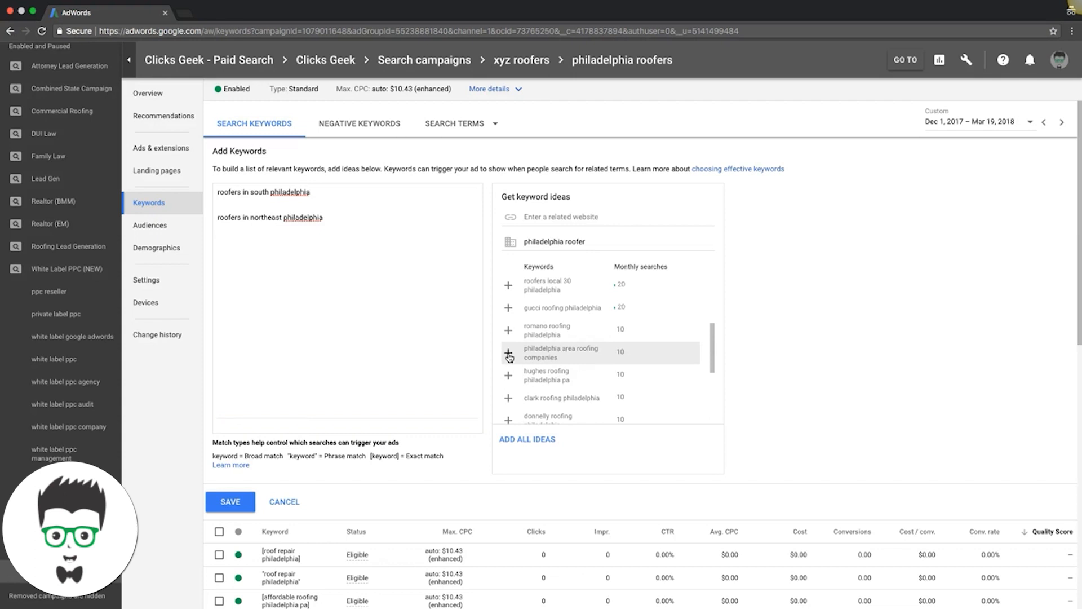
{"action": "left_click", "coordinate": [509, 353]}
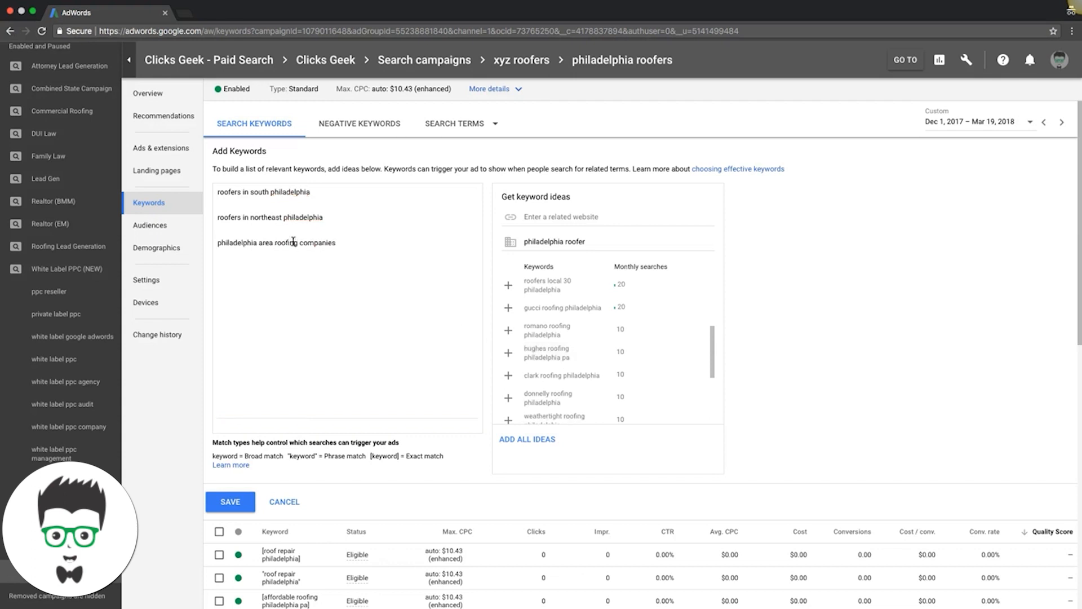
{"action": "mouse_move", "coordinate": [534, 352]}
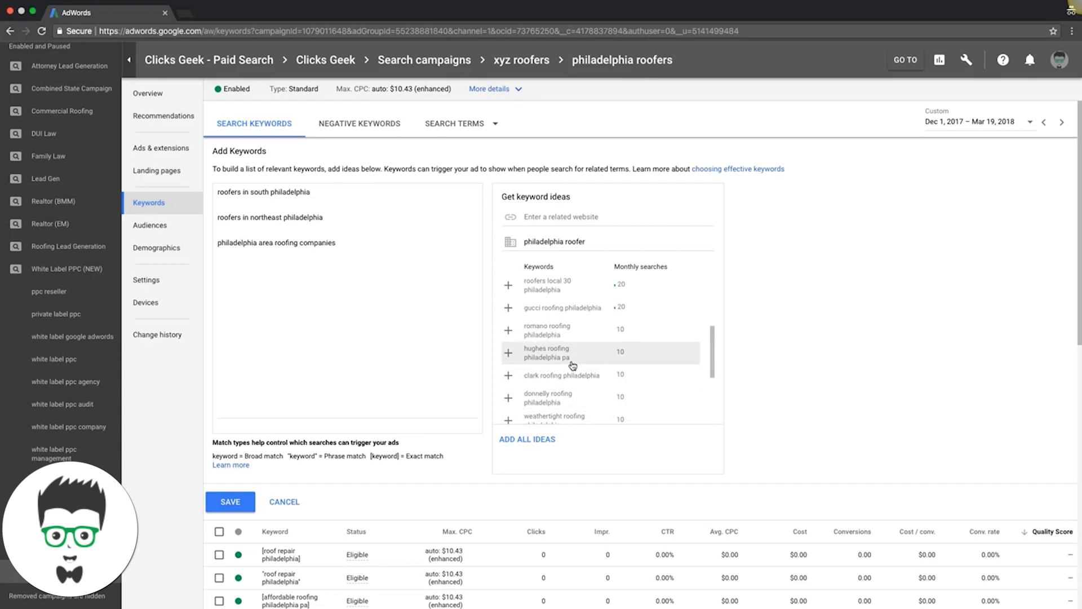
{"action": "mouse_move", "coordinate": [566, 430]}
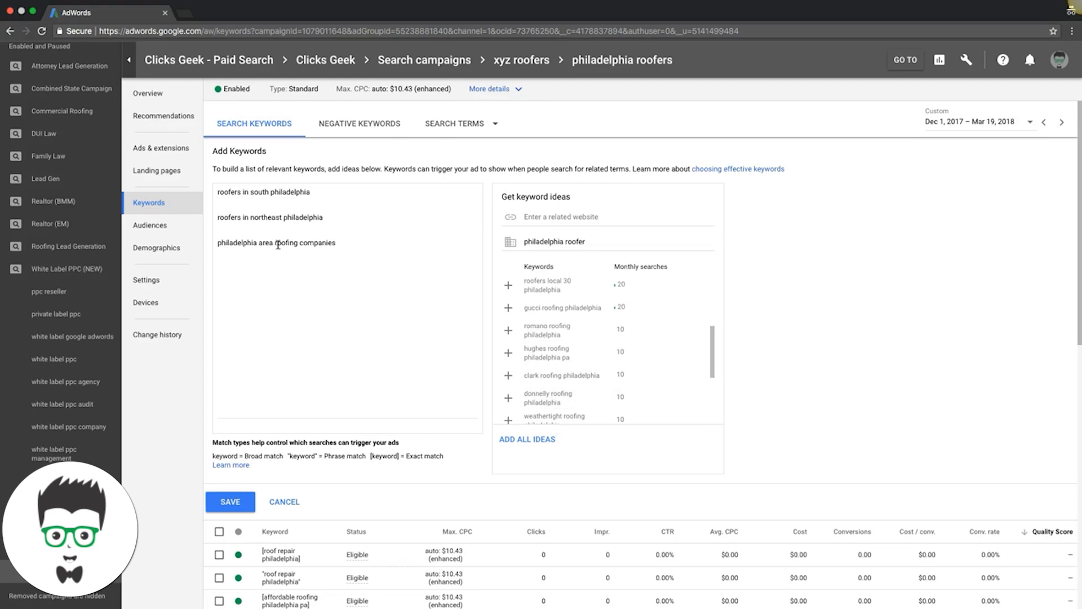
{"action": "double_click", "coordinate": [317, 242]}
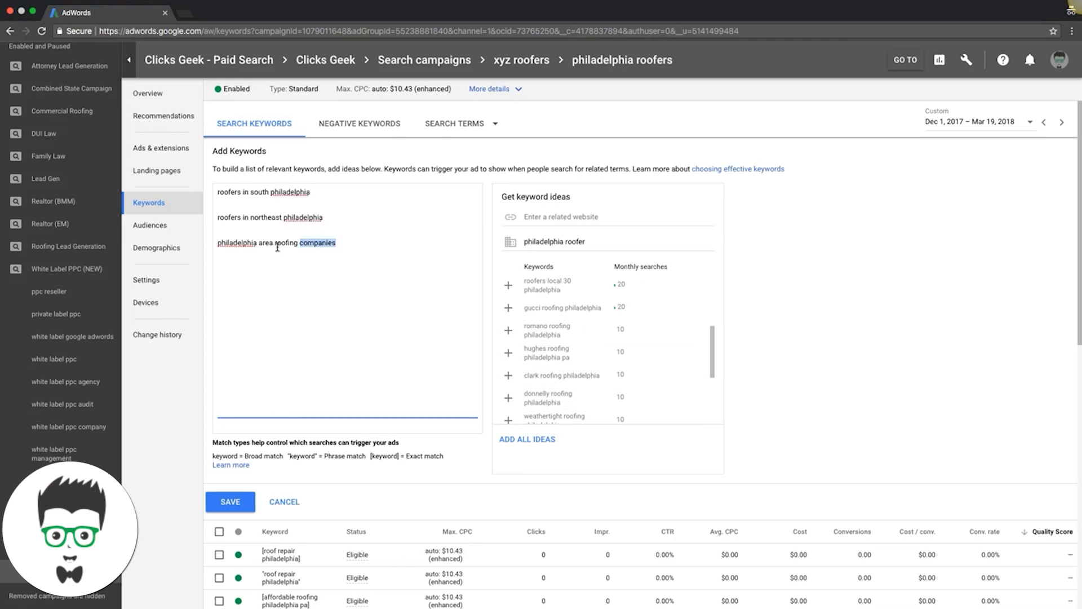